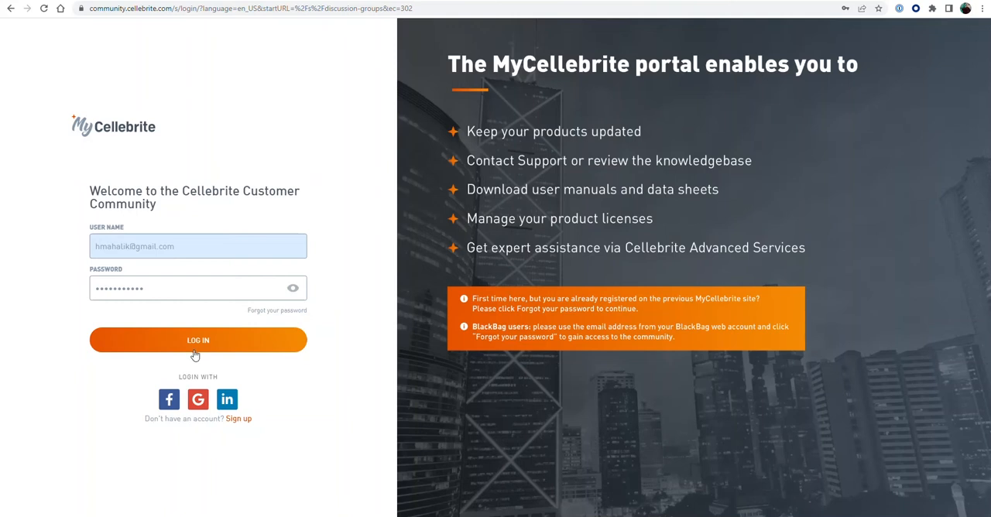
mouse_move(220, 264)
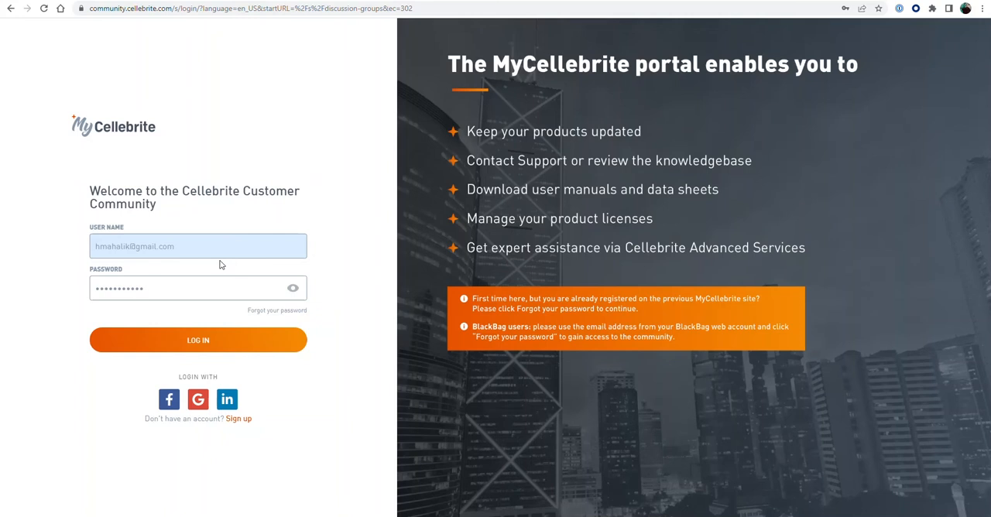
Log in with the saved credentials and land on the Discussion Groups page
click(198, 341)
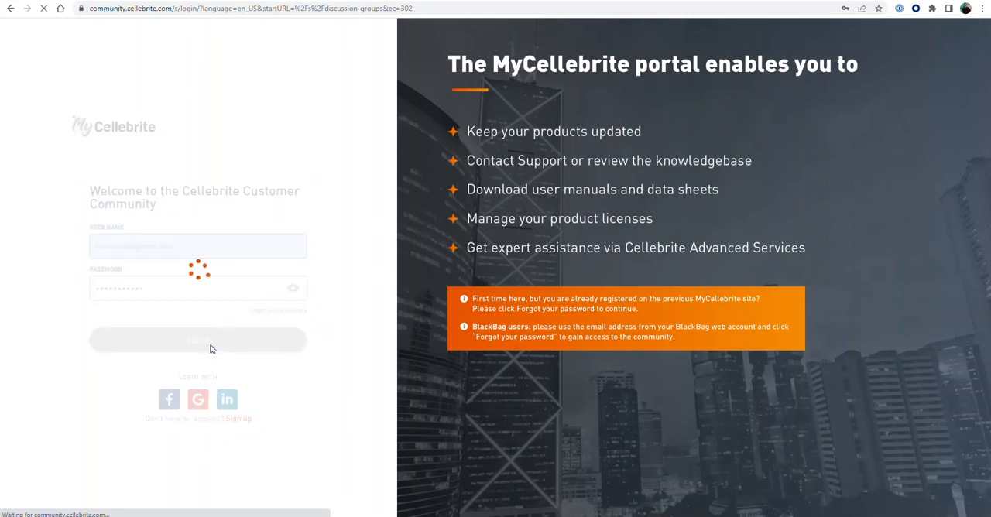
click(198, 341)
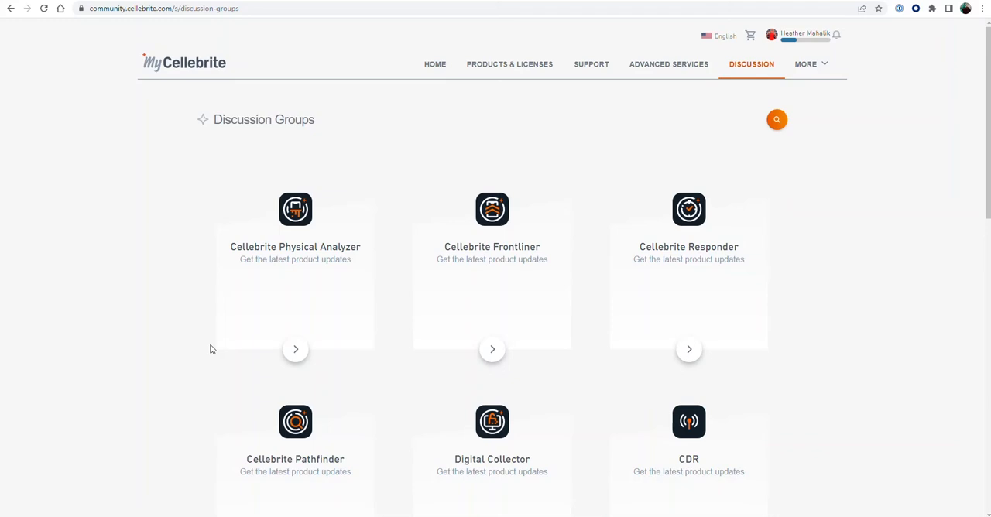
mouse_move(434, 68)
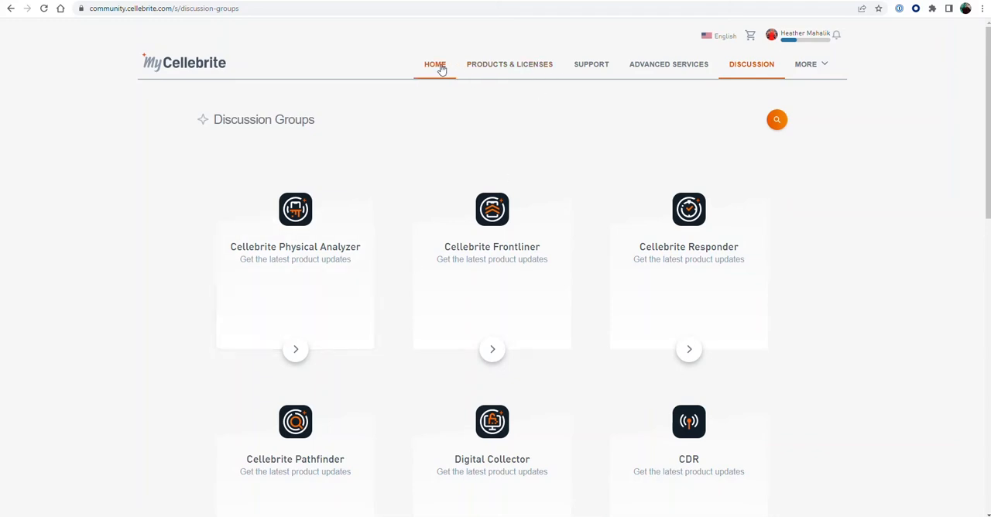
Switch to the HOME view with the license renewal, download and support ticket cards
click(433, 65)
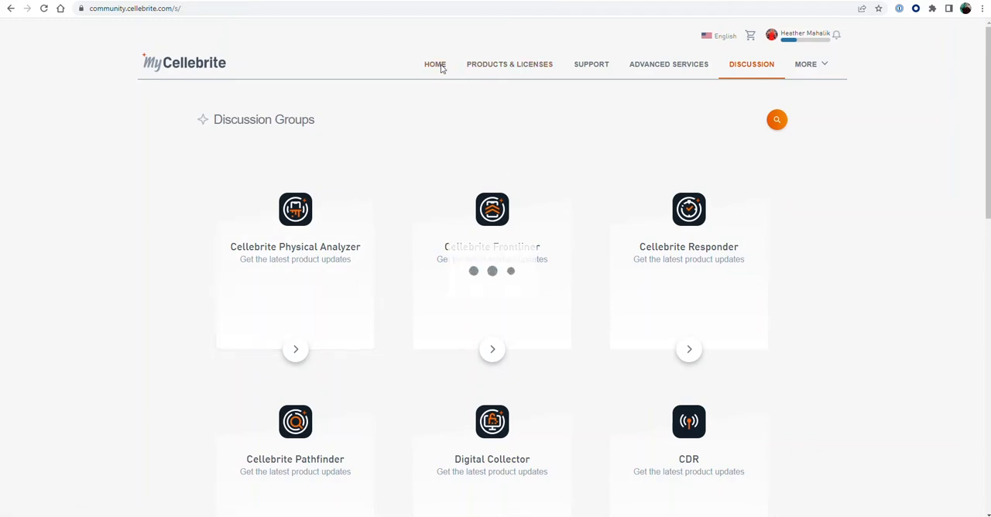
click(435, 64)
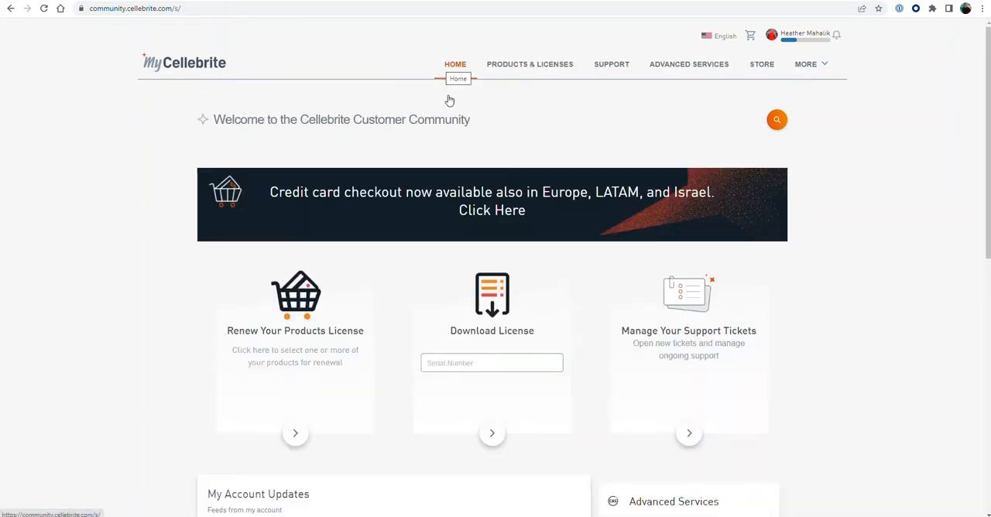
mouse_move(514, 434)
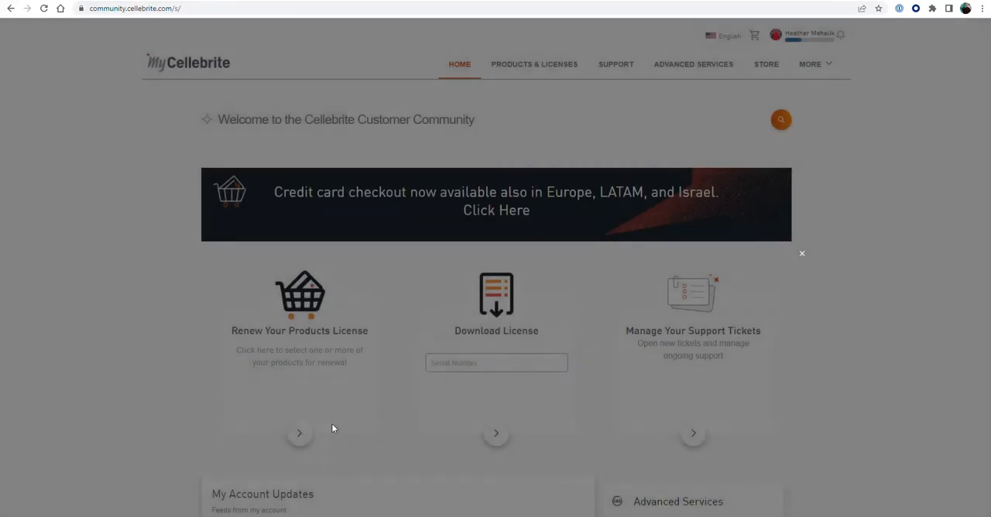
Renew the product license for the serial expiring Oct 20, 2021
click(301, 432)
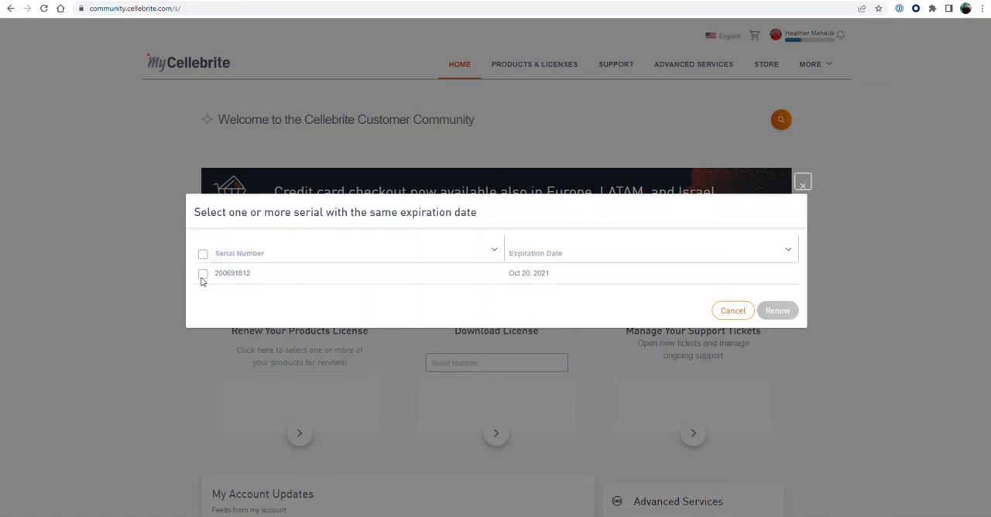
click(203, 274)
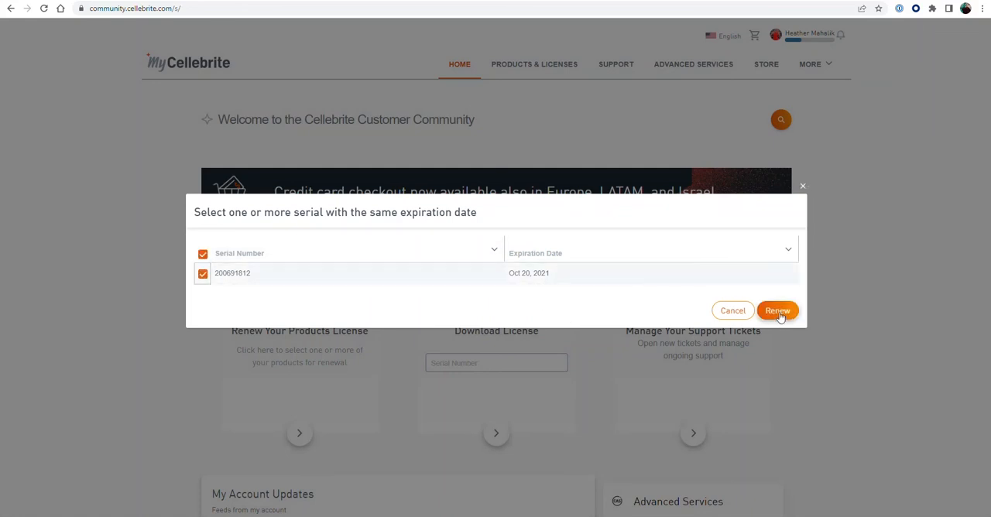
click(777, 310)
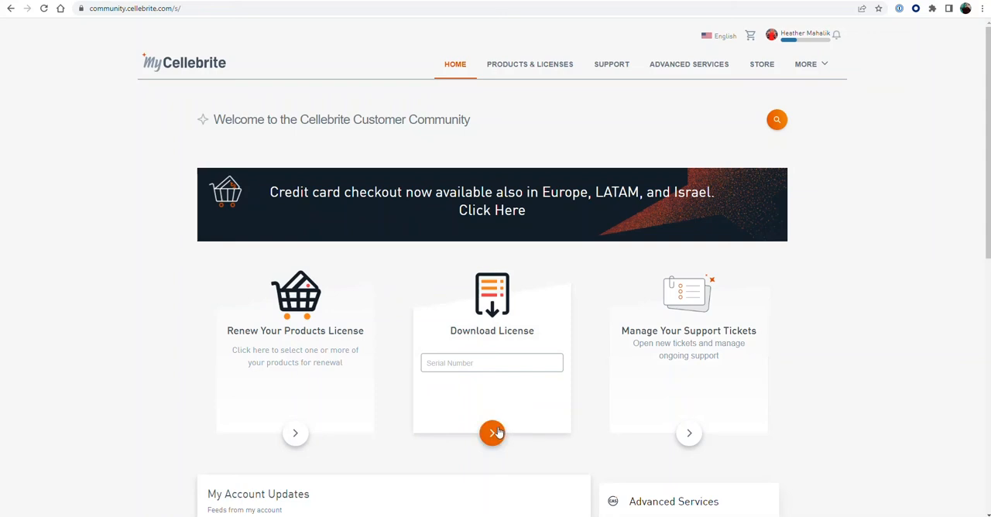
Navigate from the Manage Your Support Tickets card to the support tickets page
click(492, 362)
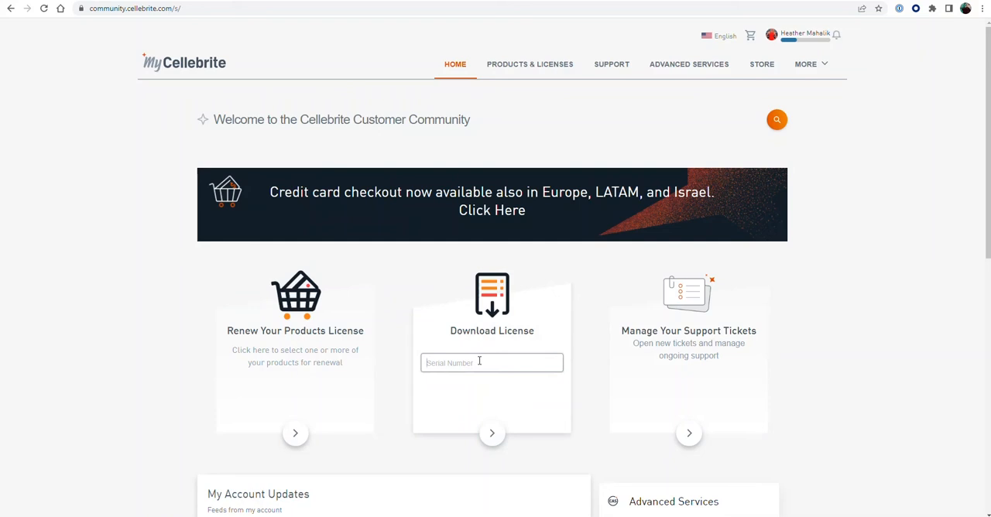
mouse_move(700, 426)
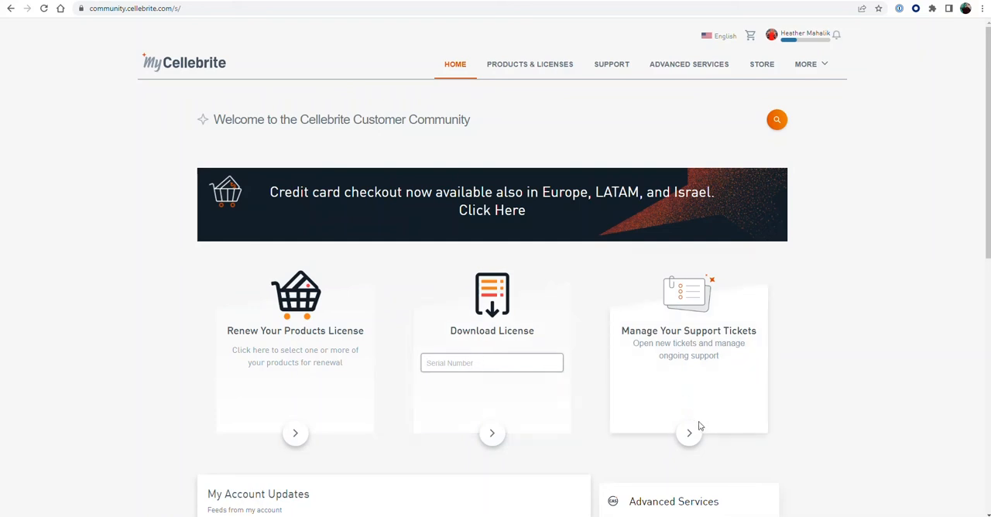
click(689, 434)
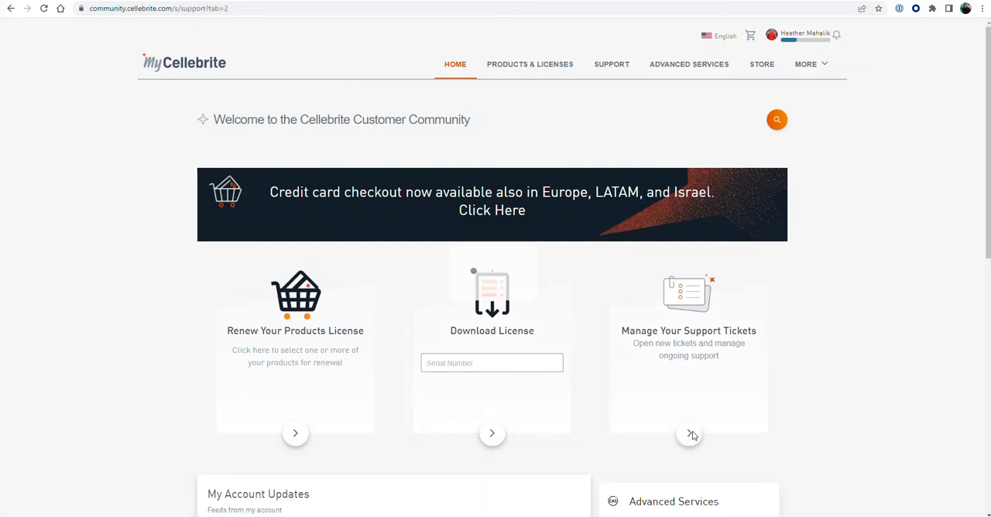
Create a + New Ticket from the empty Support Requests list, reaching the category chooser
click(688, 430)
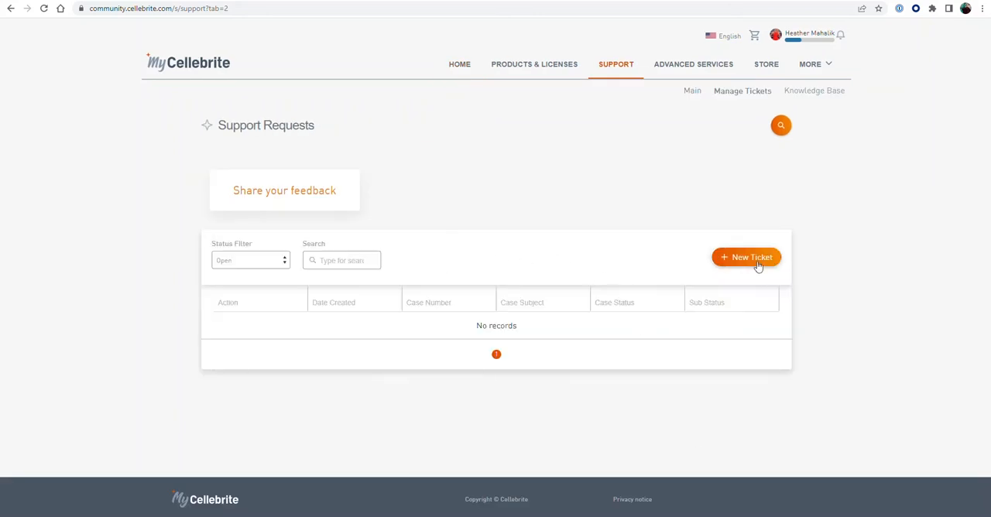
click(747, 257)
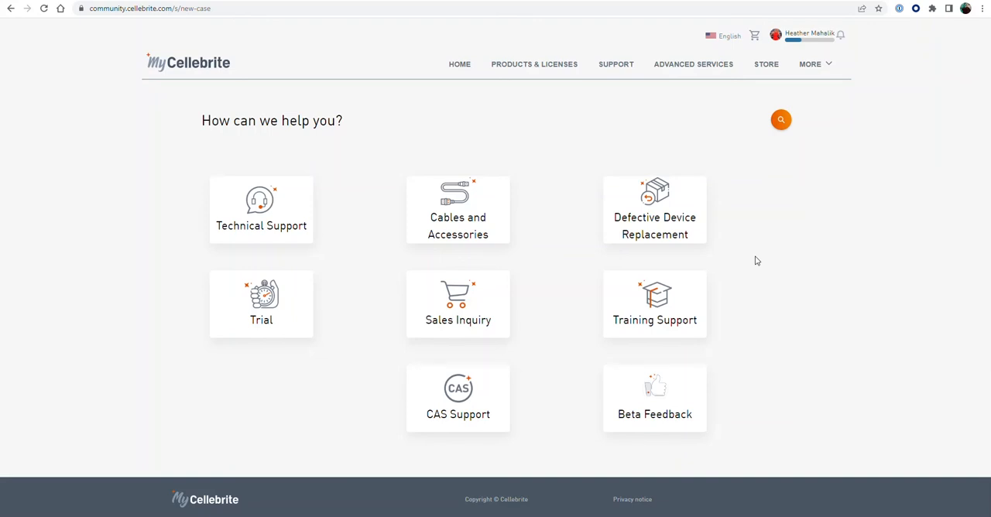
mouse_move(459, 415)
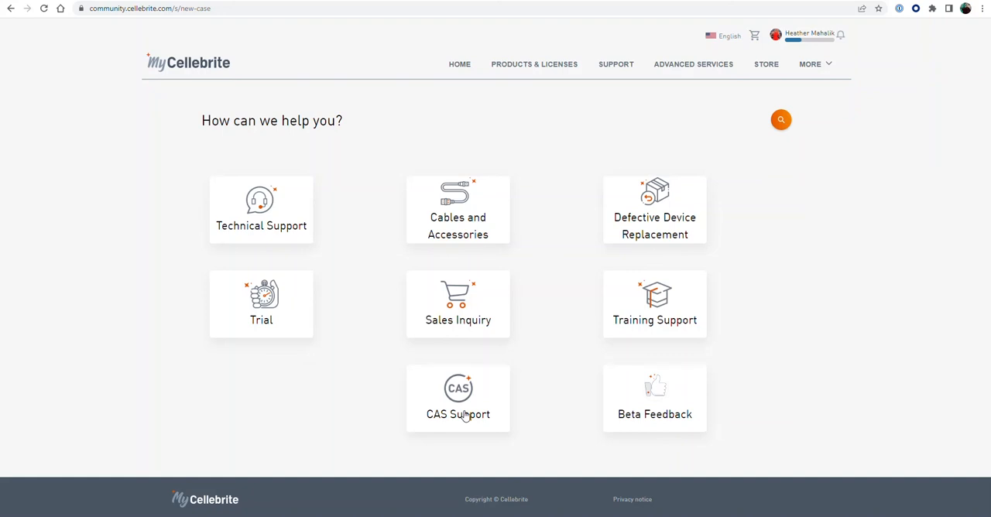
mouse_move(631, 403)
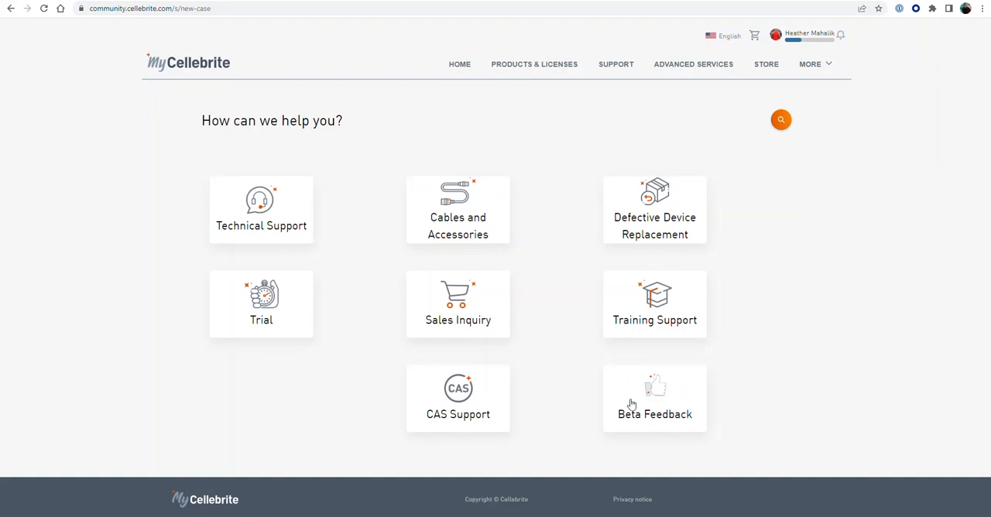
mouse_move(635, 404)
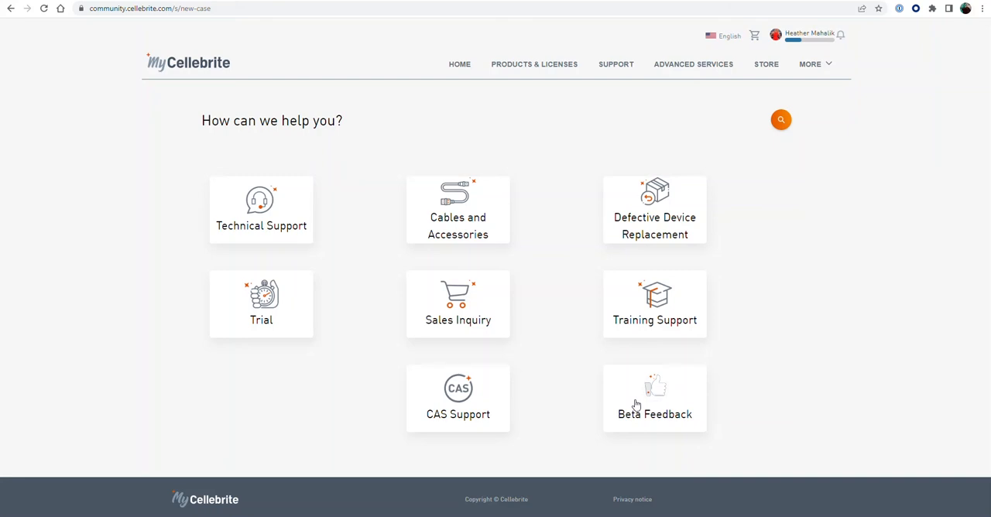
mouse_move(635, 405)
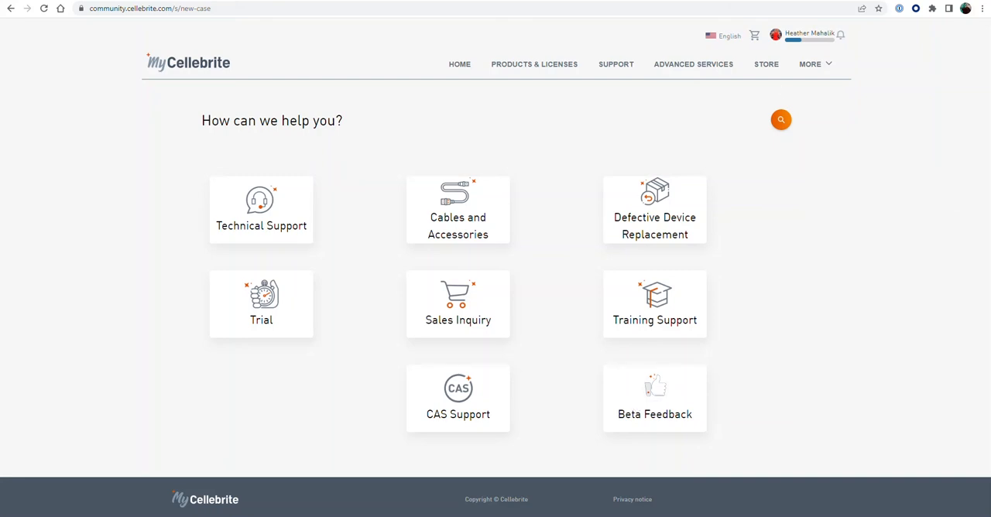